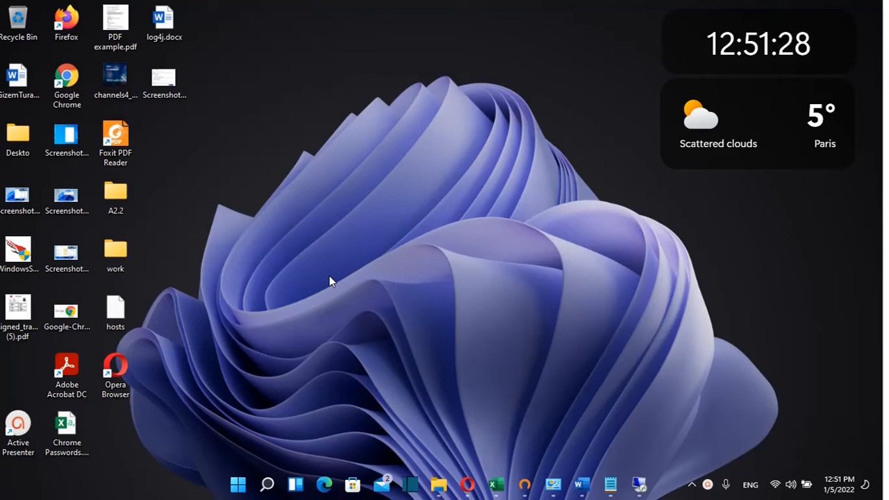
{"action": "mouse_move", "coordinate": [84, 104]}
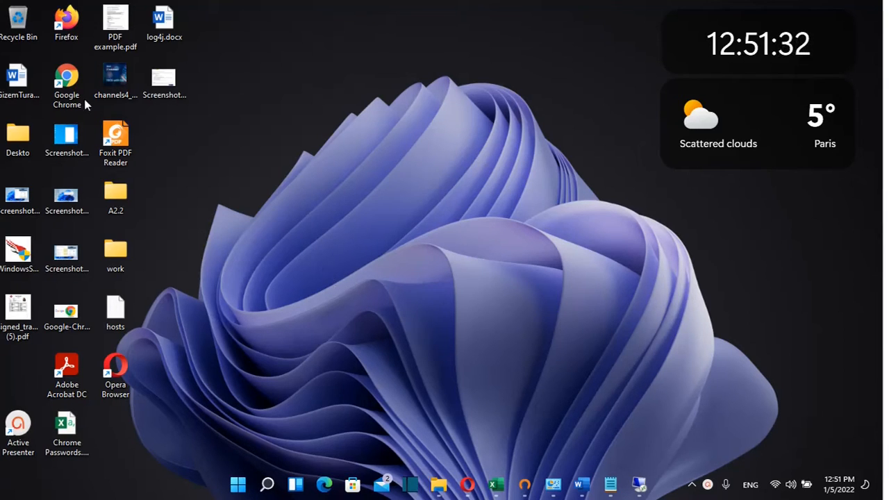
Launch Google Chrome from its desktop shortcut
{"action": "left_click", "coordinate": [66, 84]}
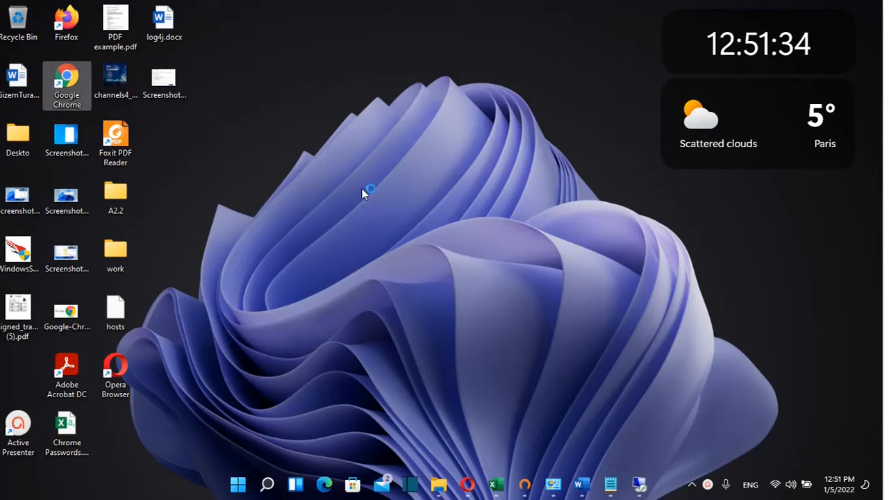
{"action": "double_click", "coordinate": [67, 79]}
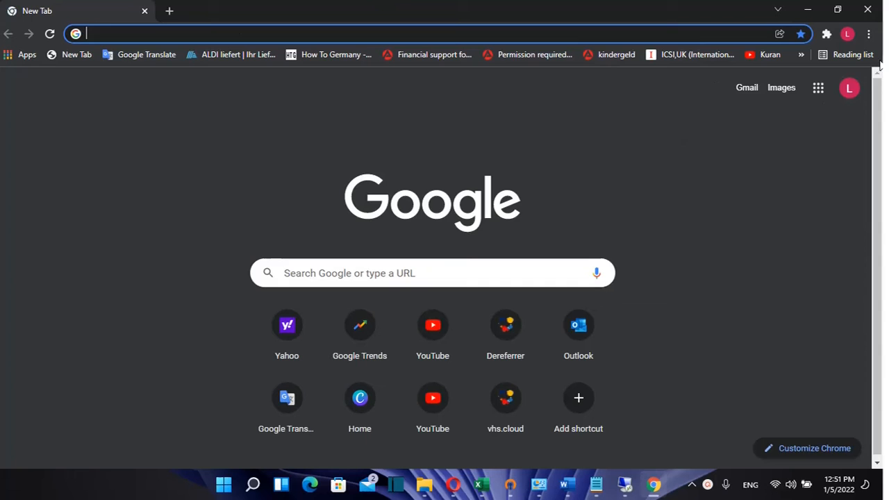
{"action": "mouse_move", "coordinate": [869, 33]}
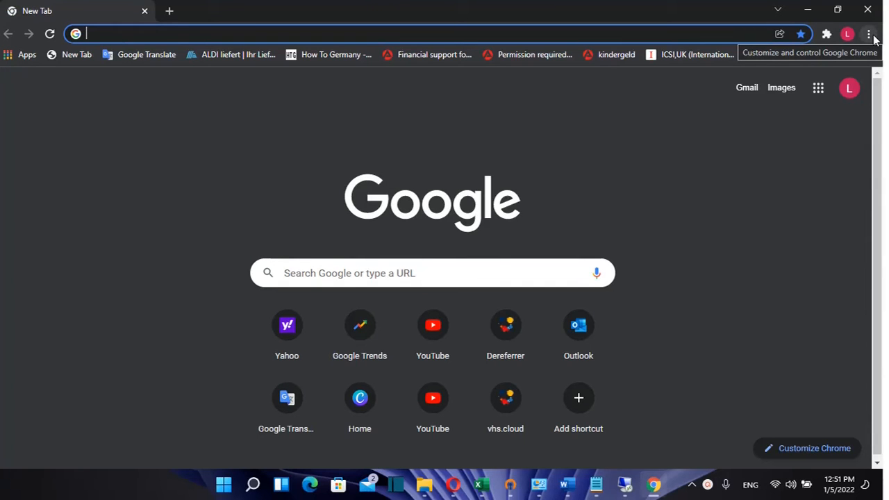
Reach Settings through the three-dot Chrome menu
{"action": "left_click", "coordinate": [870, 33]}
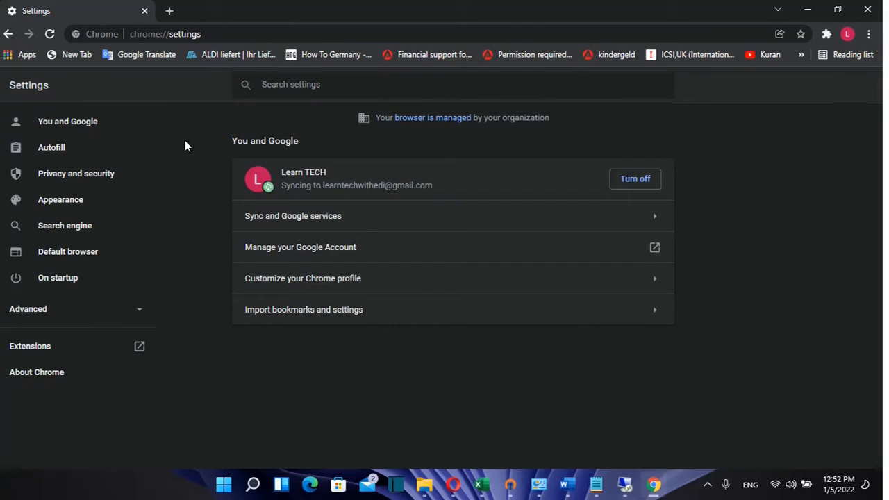
Search settings for 'password' and go to the Passwords page under Autofill
{"action": "left_click", "coordinate": [51, 147]}
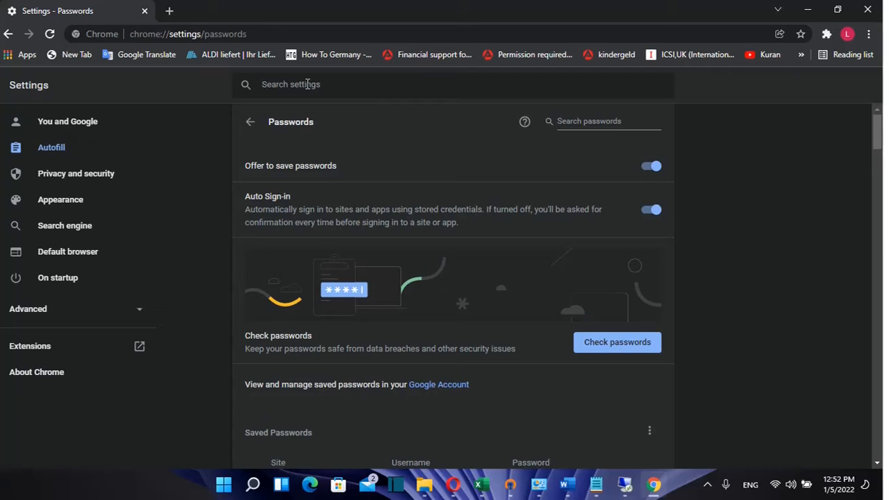
{"action": "type", "text": "password"}
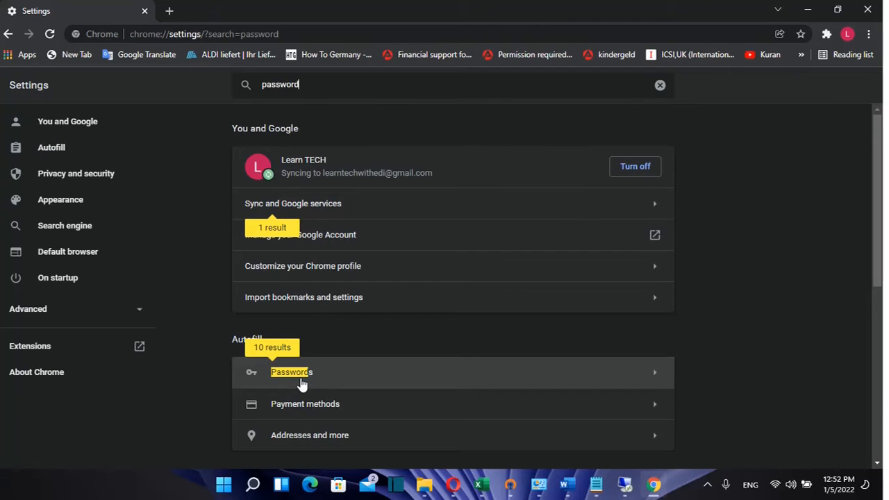
{"action": "scroll", "scroll_direction": "down", "scroll_amount": 3}
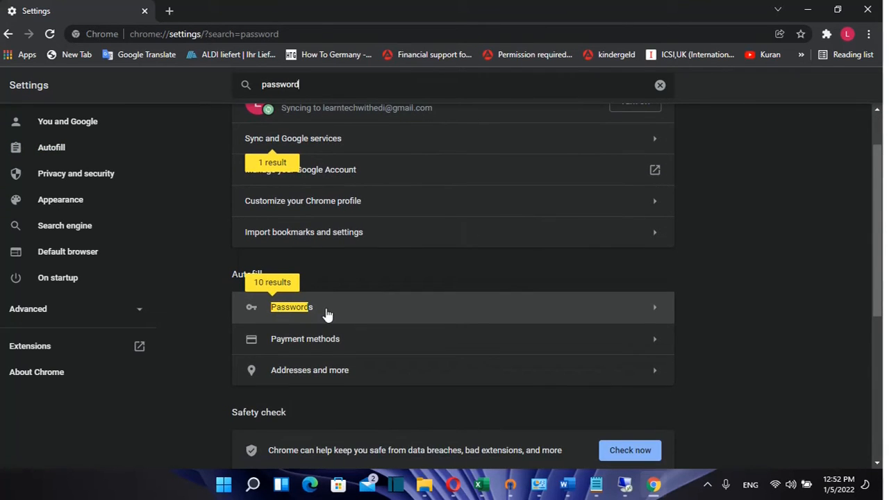
{"action": "left_click", "coordinate": [292, 307]}
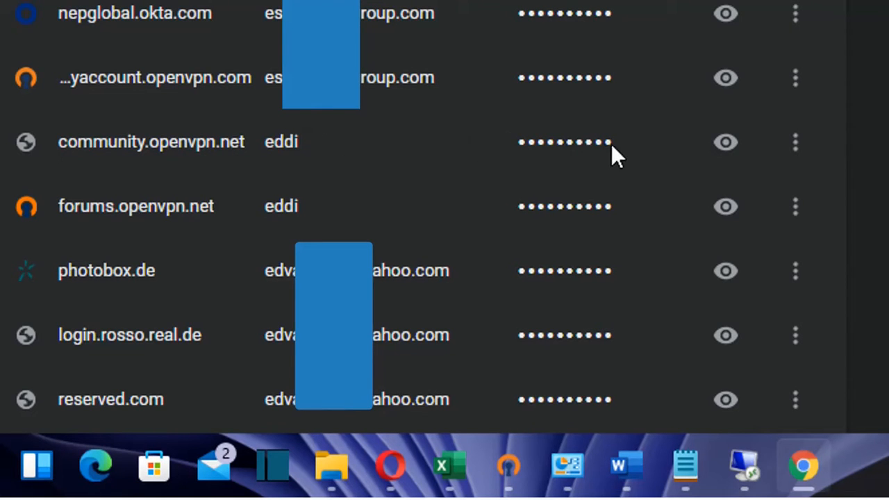
{"action": "mouse_move", "coordinate": [219, 145]}
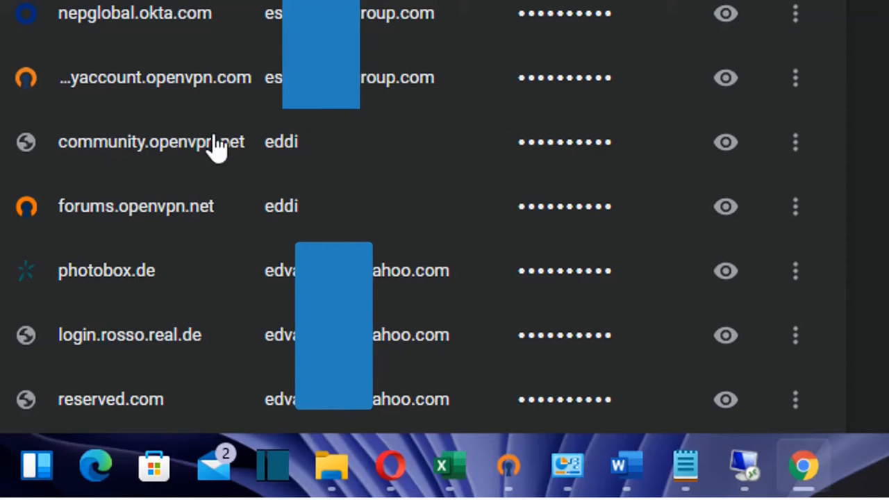
{"action": "mouse_move", "coordinate": [794, 142]}
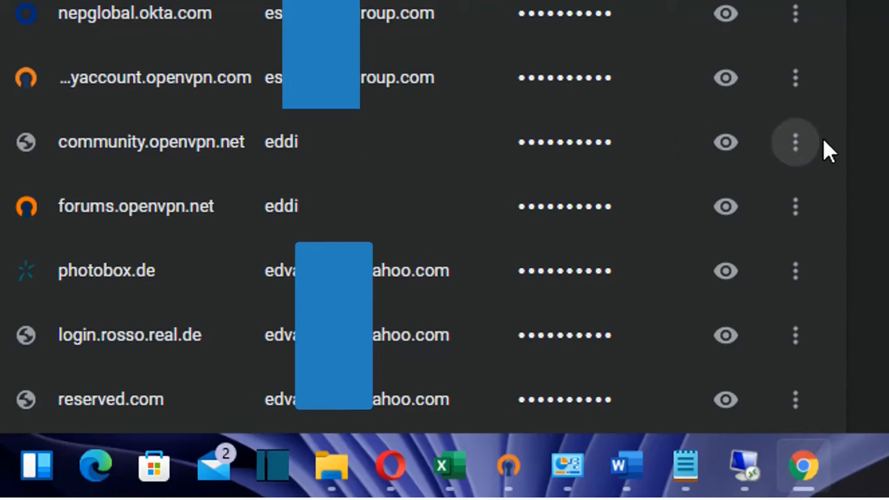
{"action": "mouse_move", "coordinate": [795, 142]}
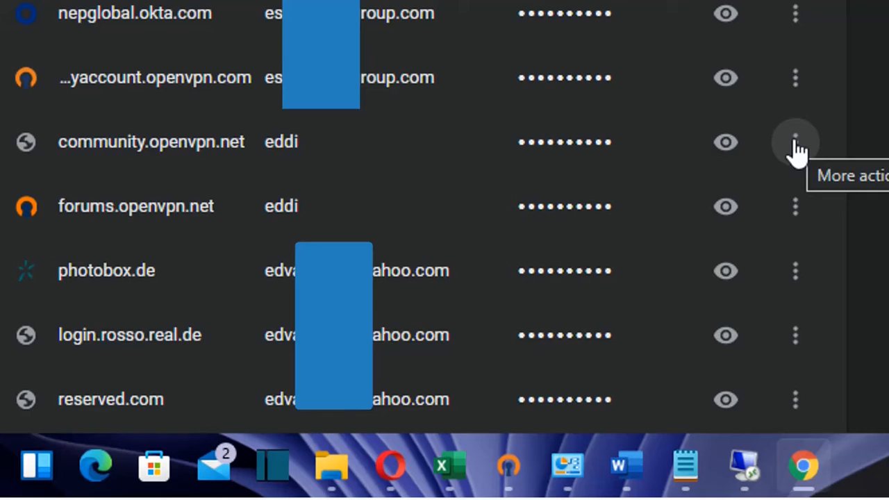
Remove the community.openvpn.net saved password via its More actions menu
{"action": "left_click", "coordinate": [794, 141]}
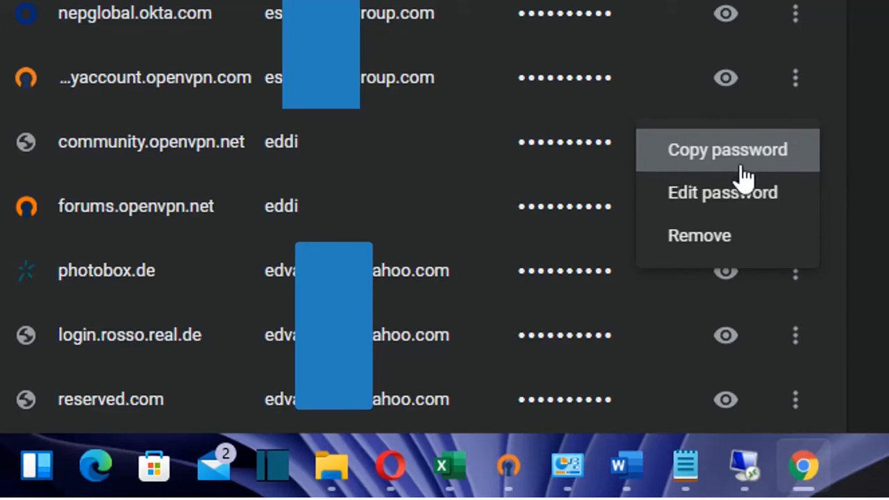
{"action": "mouse_move", "coordinate": [709, 239]}
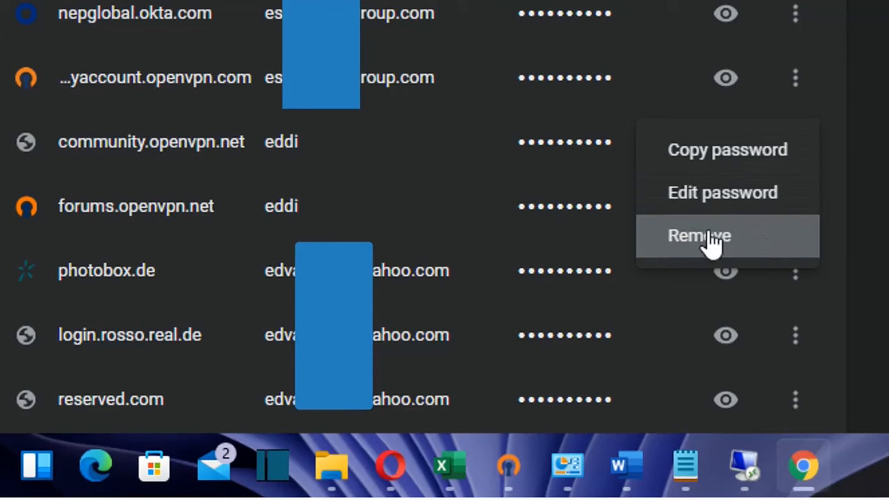
{"action": "mouse_move", "coordinate": [728, 151]}
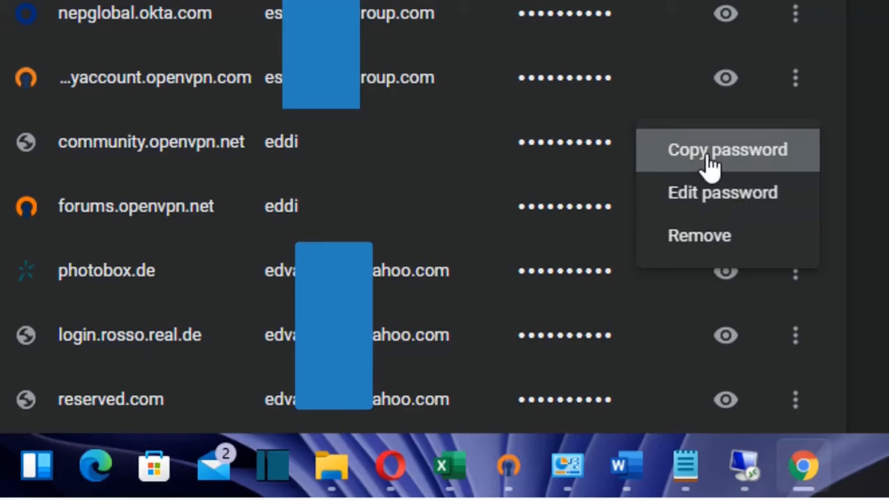
{"action": "mouse_move", "coordinate": [700, 236]}
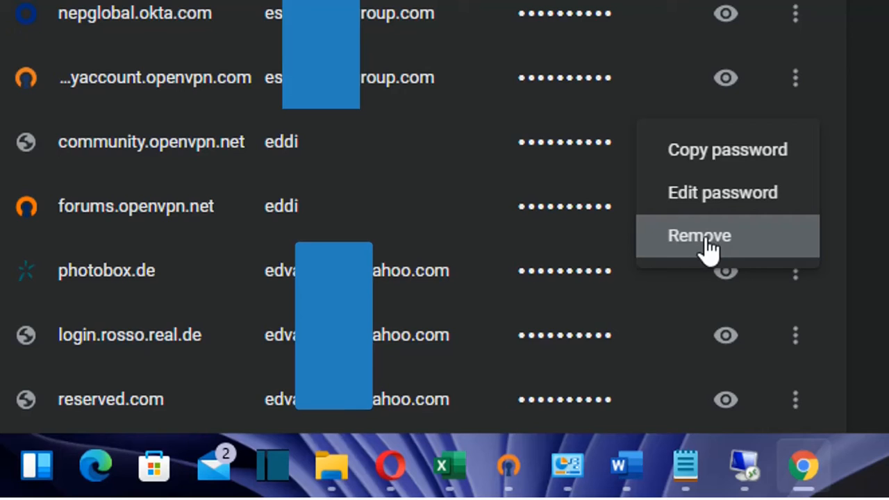
{"action": "left_click", "coordinate": [699, 236]}
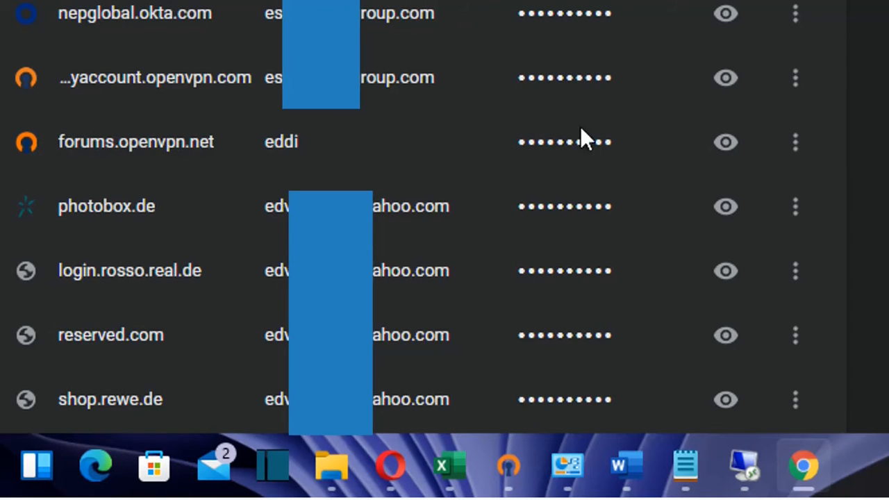
{"action": "mouse_move", "coordinate": [66, 150]}
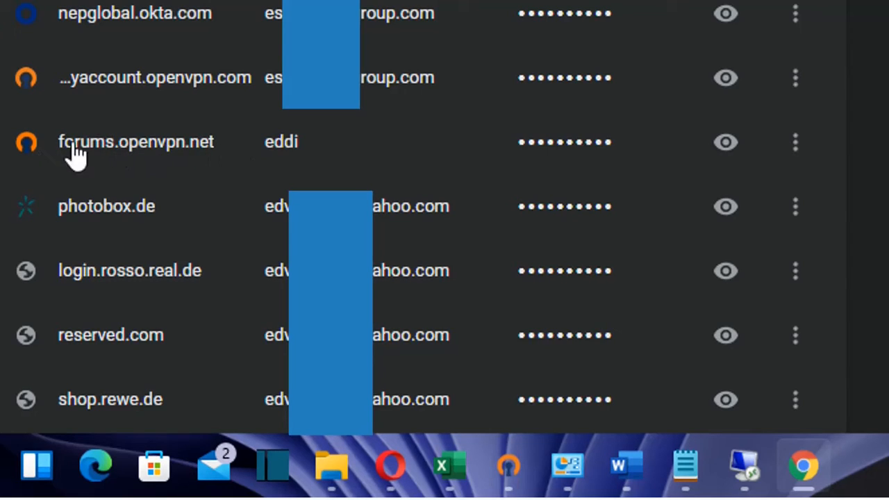
{"action": "mouse_move", "coordinate": [638, 155]}
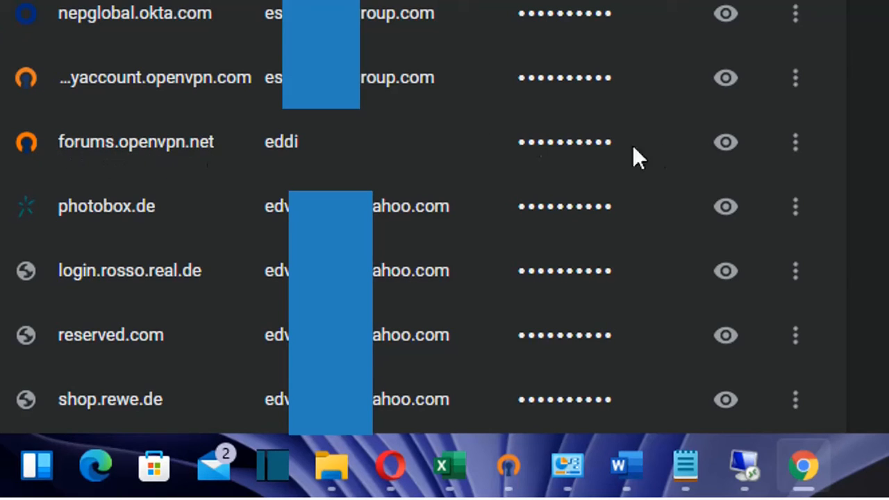
{"action": "mouse_move", "coordinate": [794, 141]}
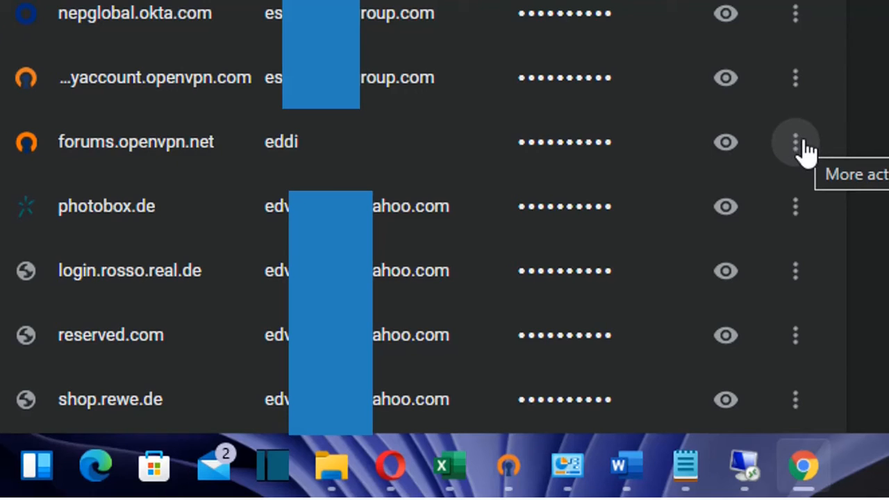
Show the More actions menu for the forums.openvpn.net saved password
{"action": "left_click", "coordinate": [795, 142]}
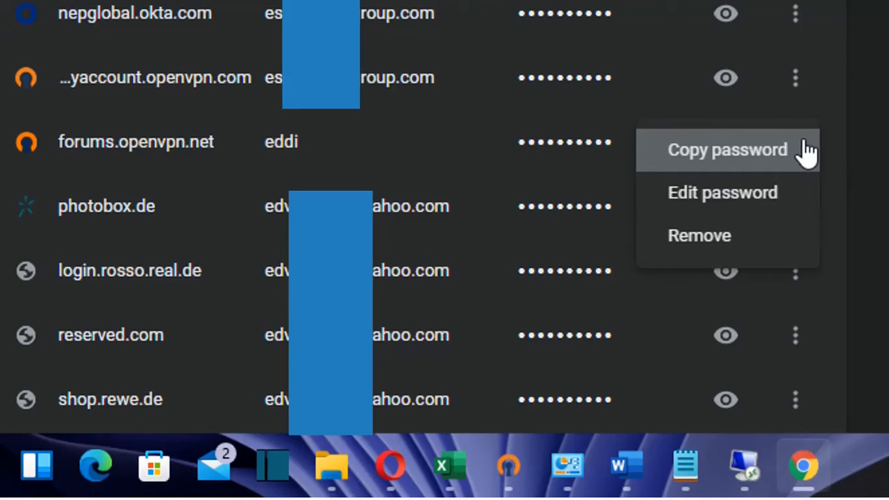
{"action": "mouse_move", "coordinate": [699, 236]}
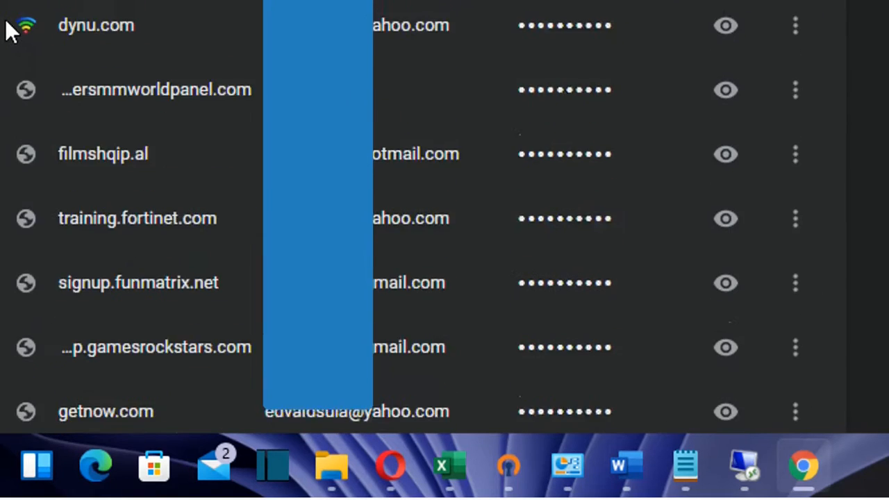
{"action": "scroll", "scroll_direction": "up", "scroll_amount": 3}
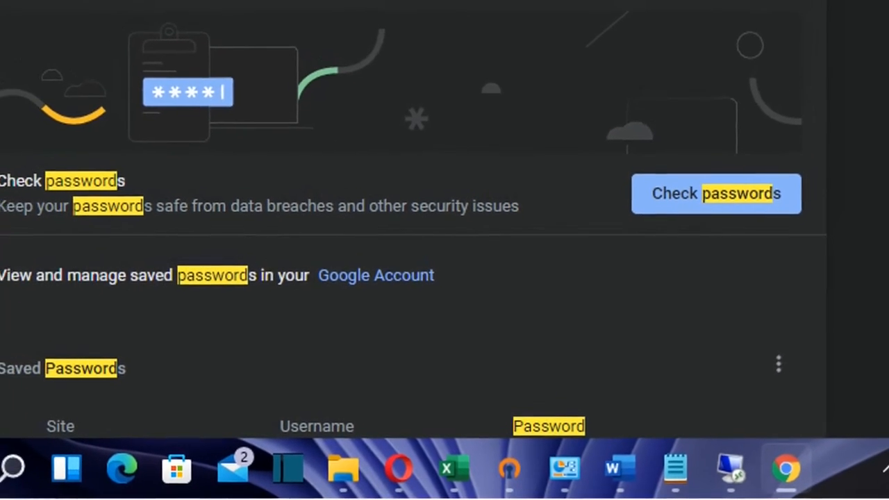
{"action": "scroll", "scroll_direction": "up", "scroll_amount": 3}
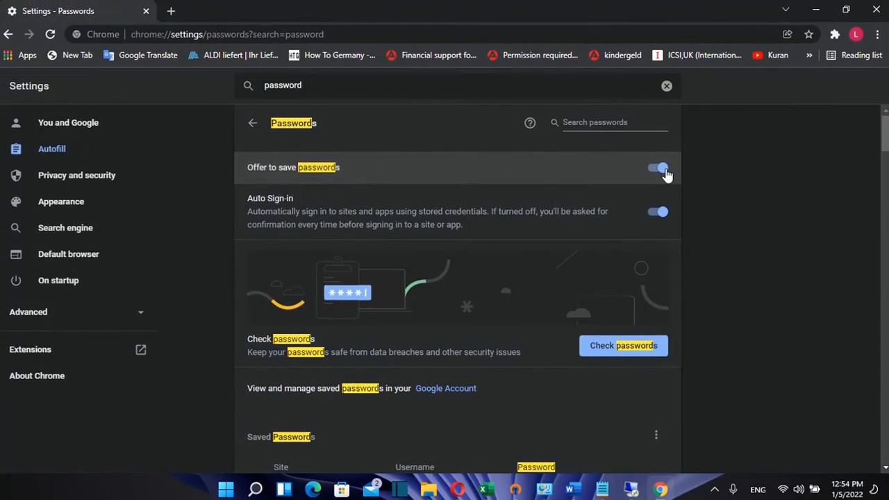
Switch off Offer to save passwords and Auto Sign-in
{"action": "left_click", "coordinate": [656, 167]}
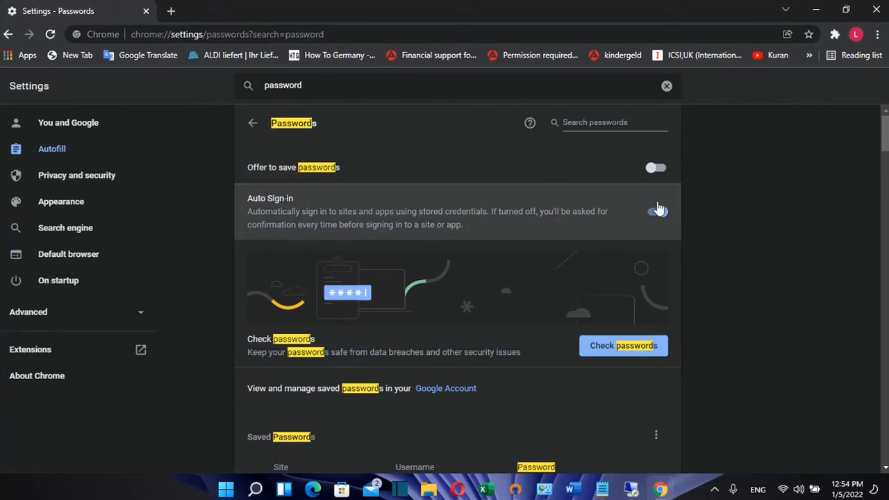
{"action": "left_click", "coordinate": [655, 211]}
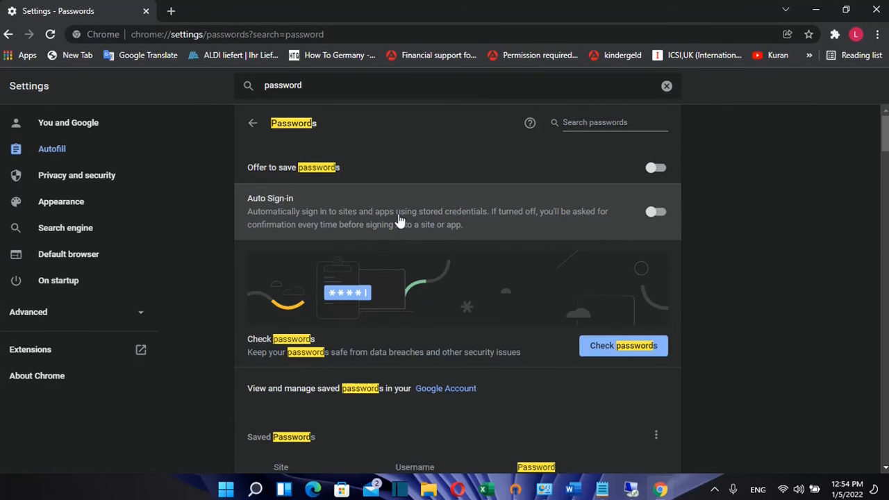